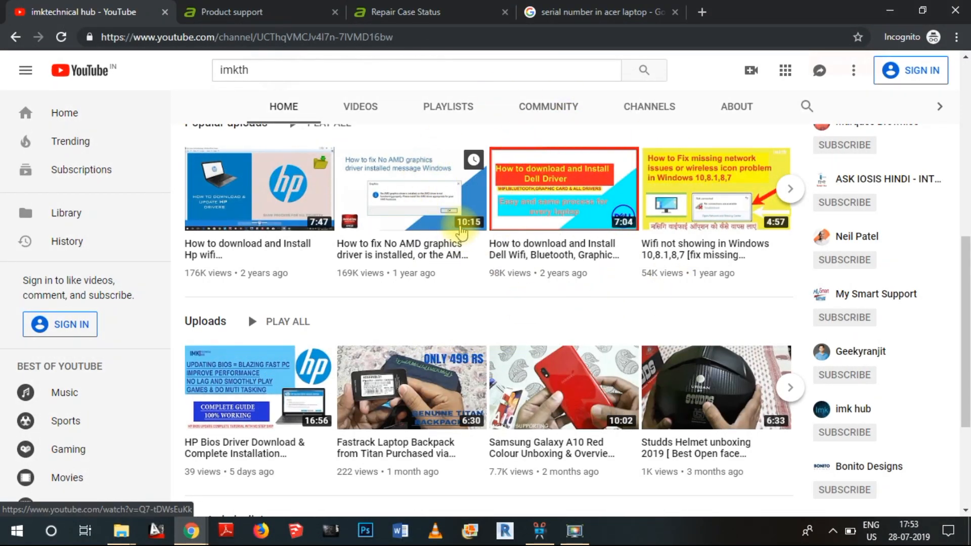
mouse_move(449, 297)
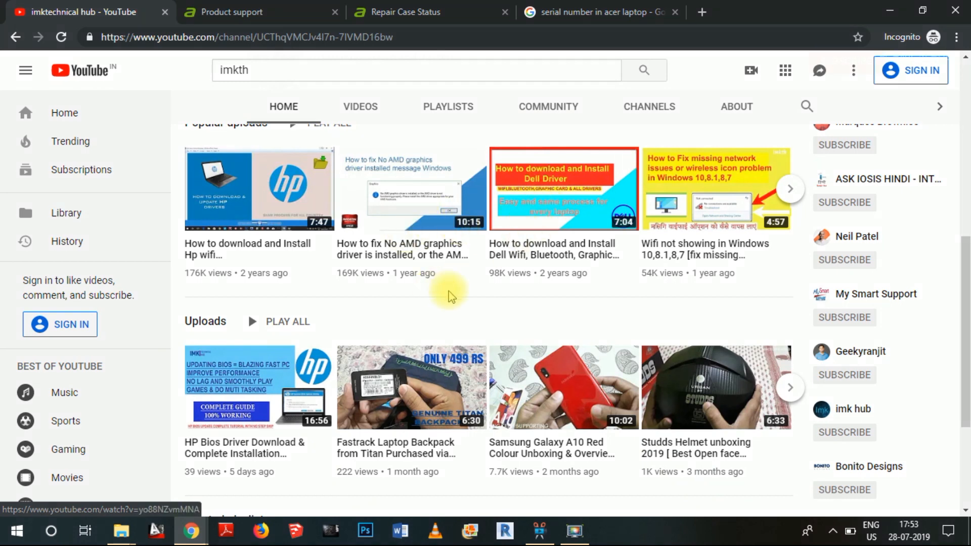
mouse_move(807, 446)
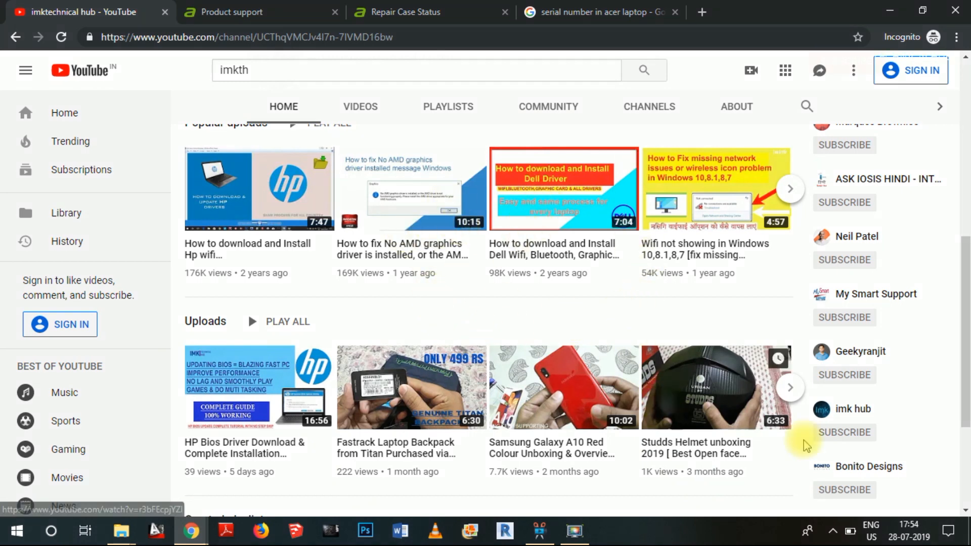
Step: Check the Wi-Fi status in the tray, then minimize Chrome to show the desktop
left_click(833, 532)
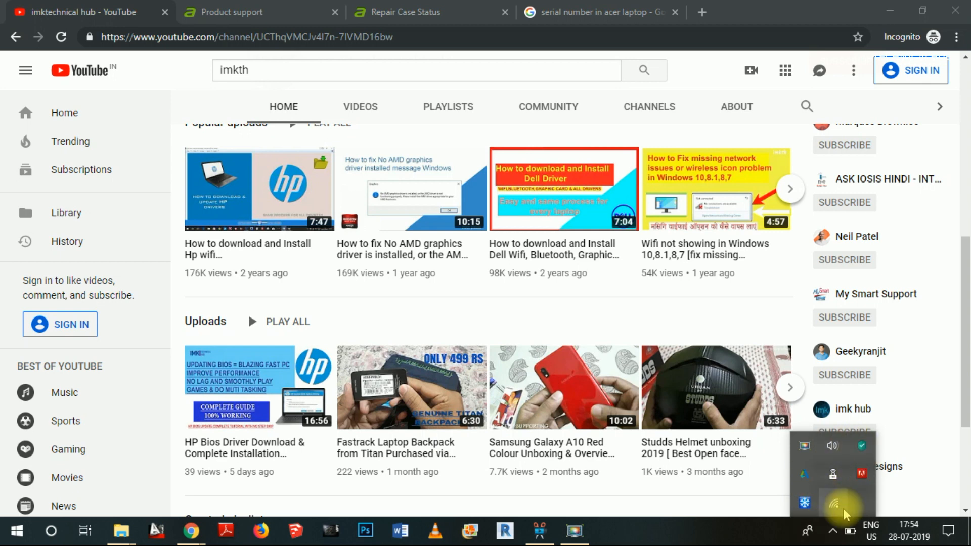
mouse_move(841, 502)
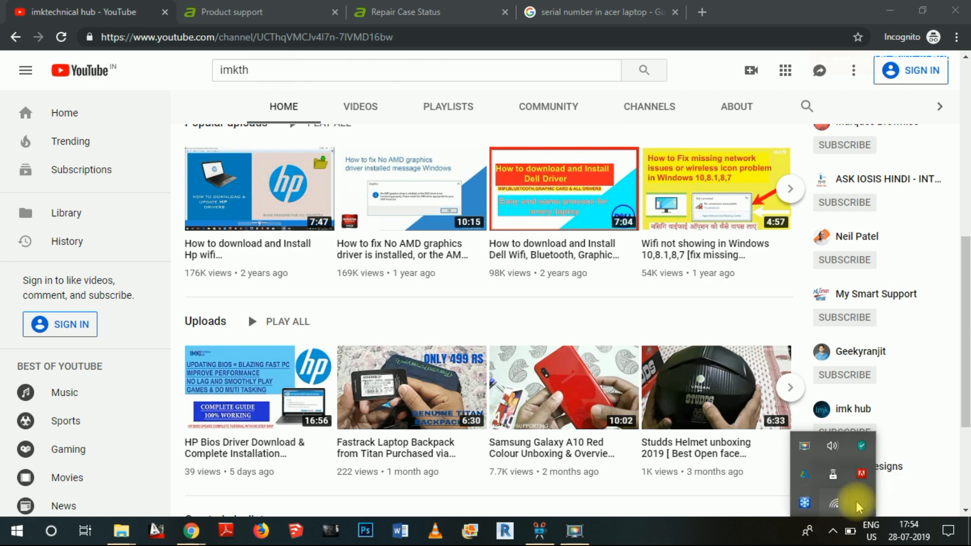
mouse_move(836, 503)
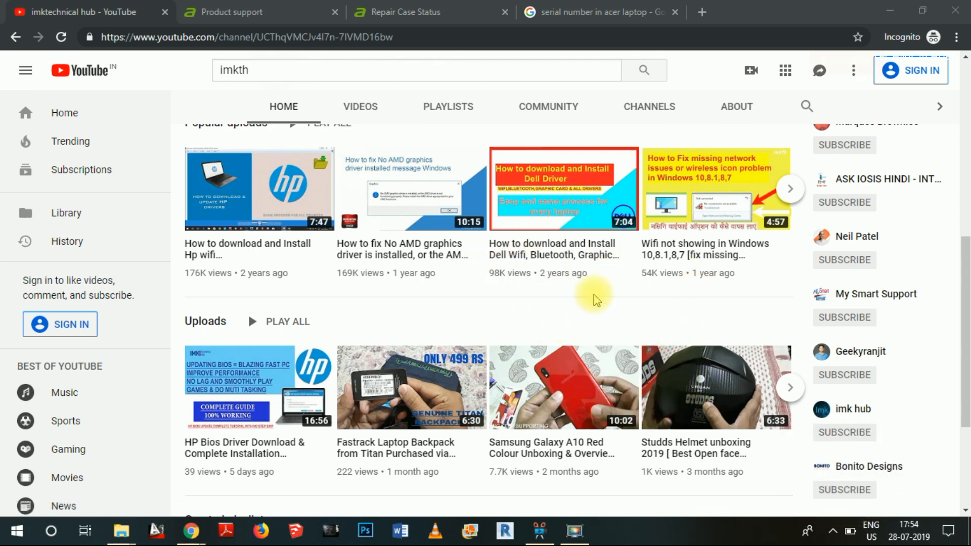
mouse_move(706, 170)
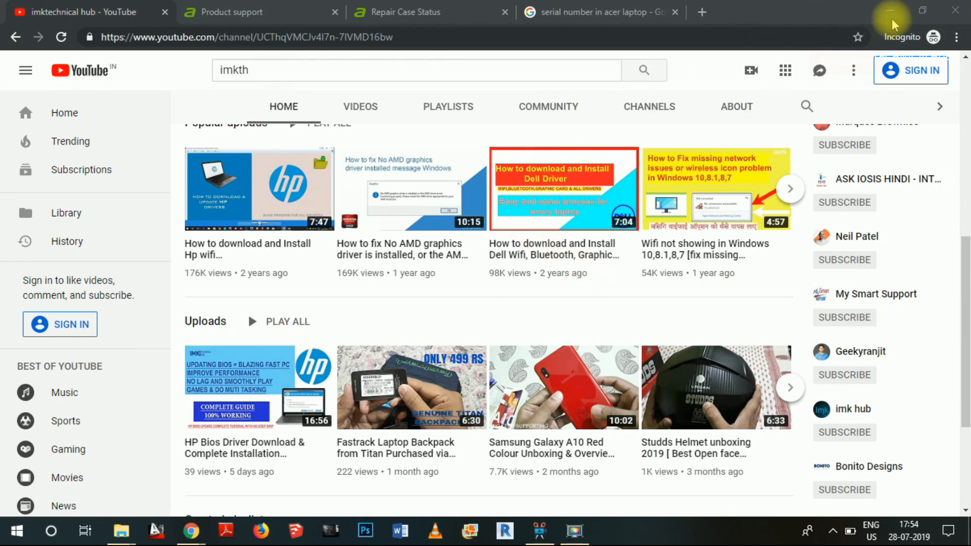
left_click(891, 10)
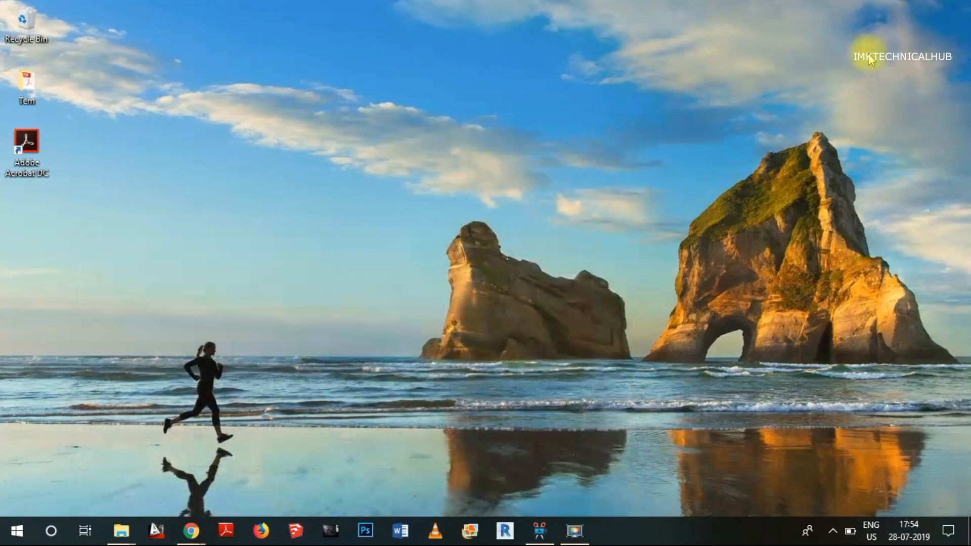
mouse_move(122, 207)
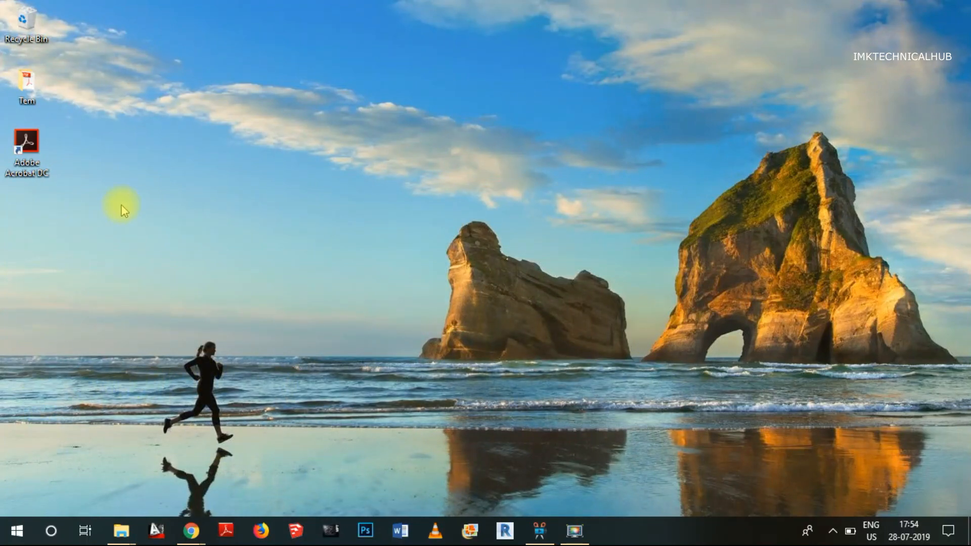
mouse_move(362, 351)
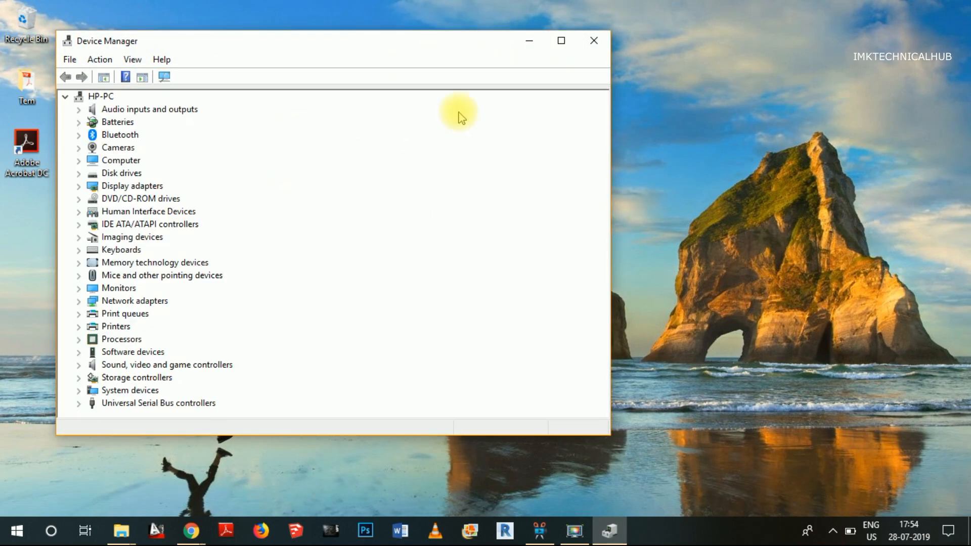
mouse_move(135, 427)
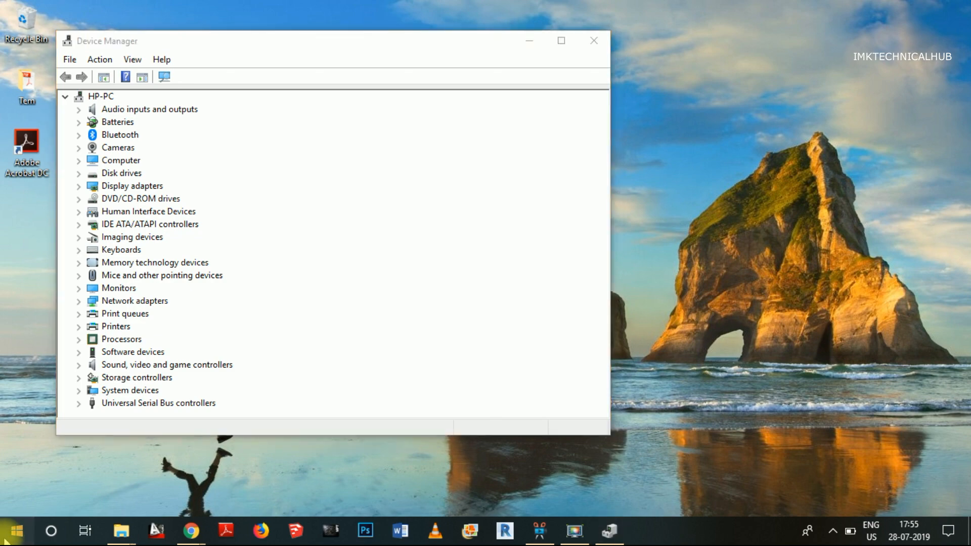
Step: Open Control Panel from a Start search for 'co' and search it for 'dev'
type("control")
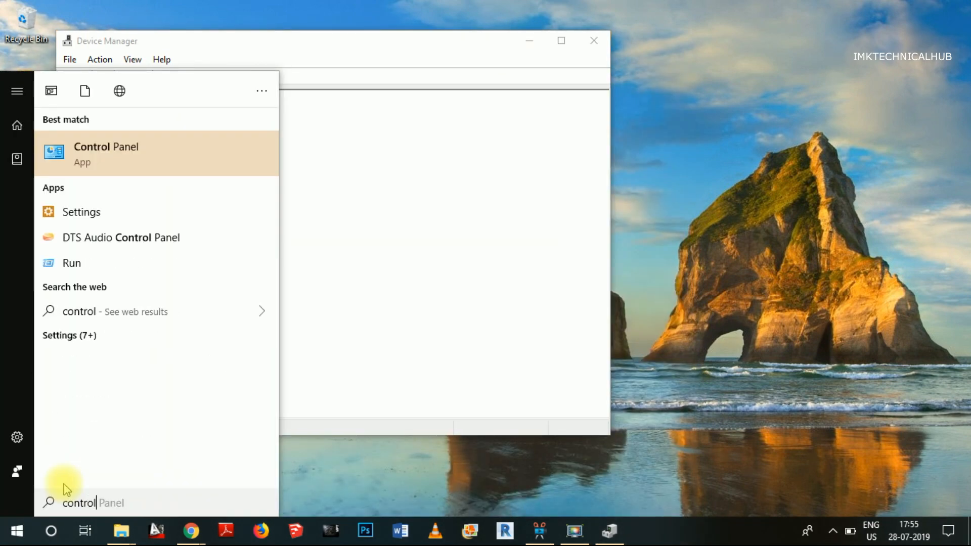
left_click(105, 152)
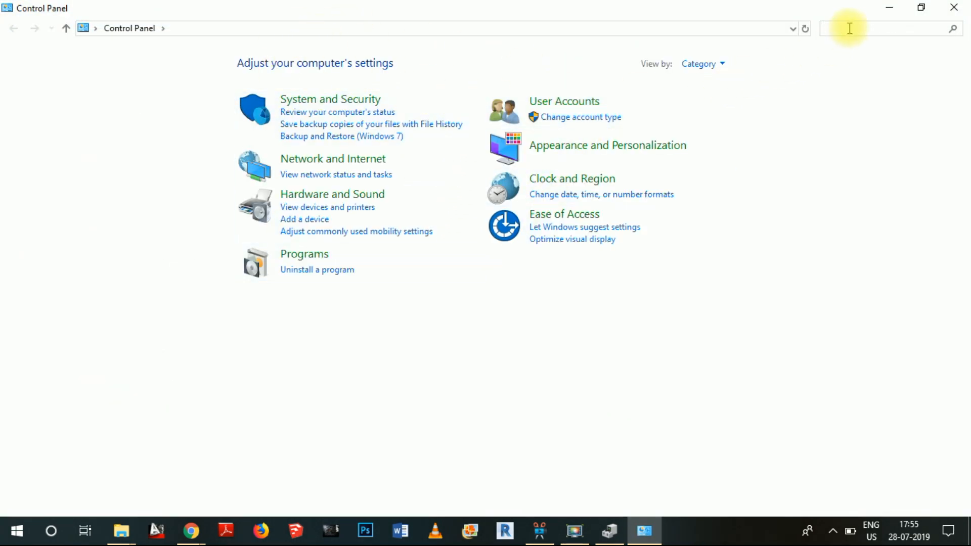
type("device manager")
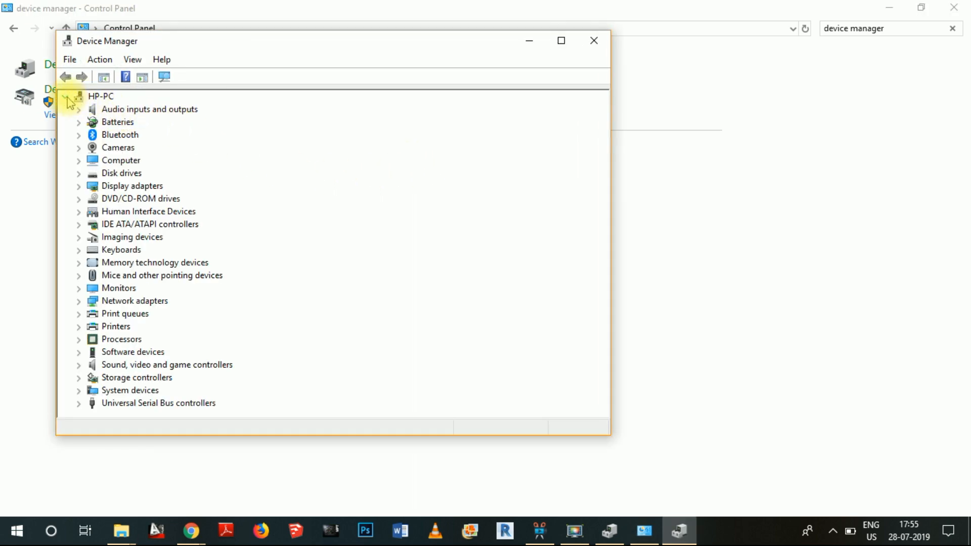
Step: Collapse and re-expand HP-PC, then expand Network adapters to reveal the Mediatek Wi-Fi adapter
left_click(66, 96)
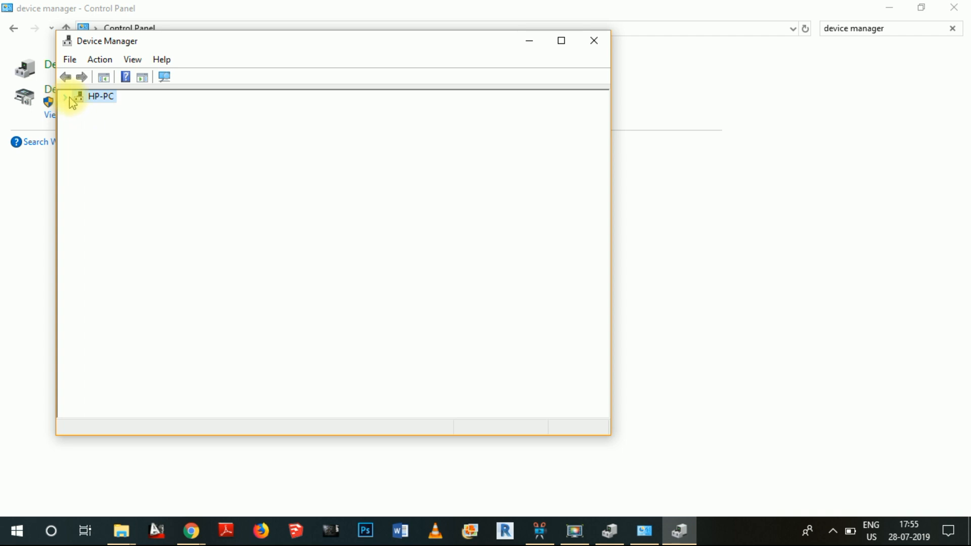
left_click(65, 96)
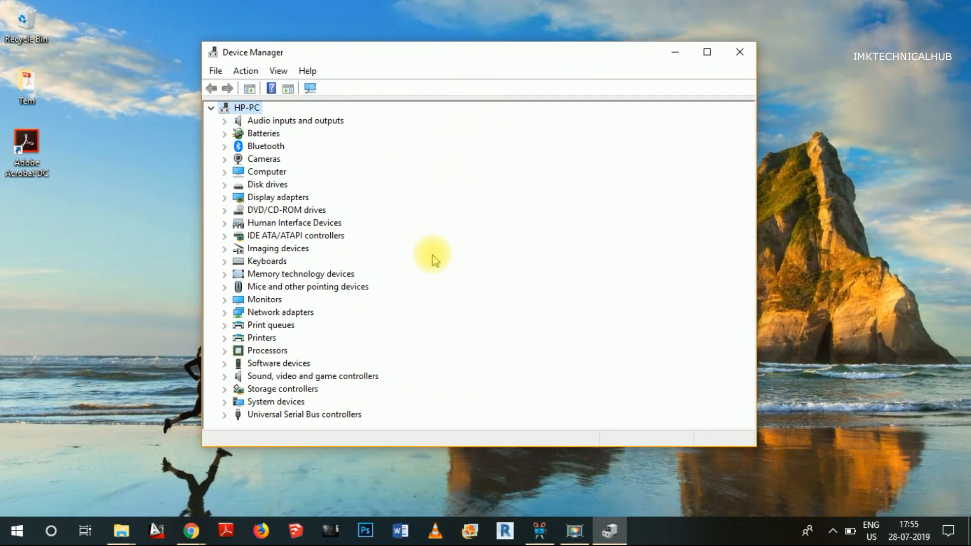
mouse_move(340, 310)
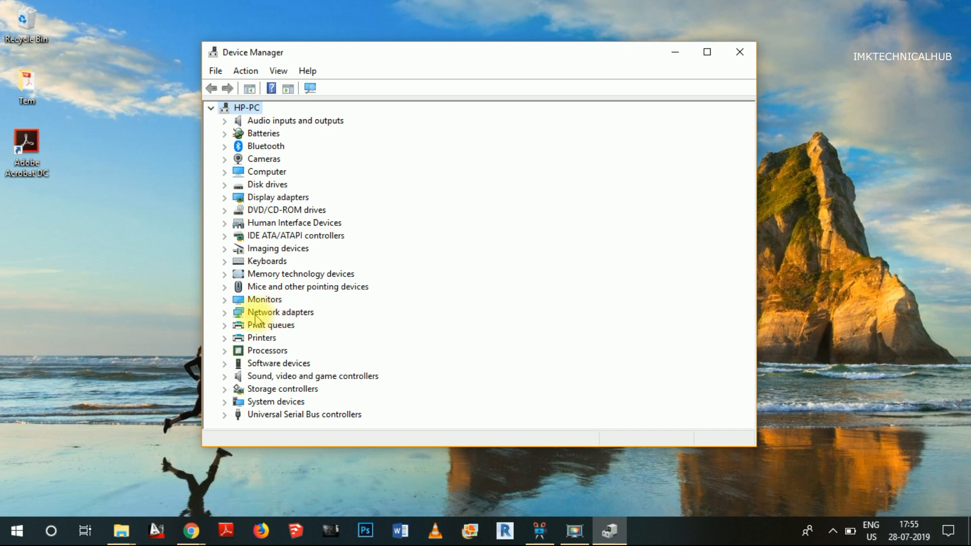
left_click(279, 312)
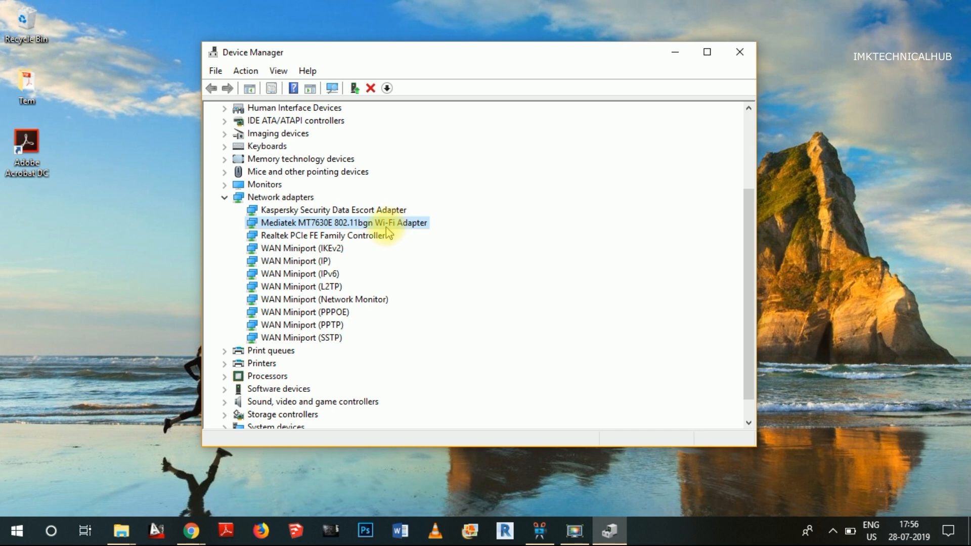
Step: Manually install the 802.11n Wireless LAN Card driver on the Mediatek MT7630E adapter
right_click(337, 222)
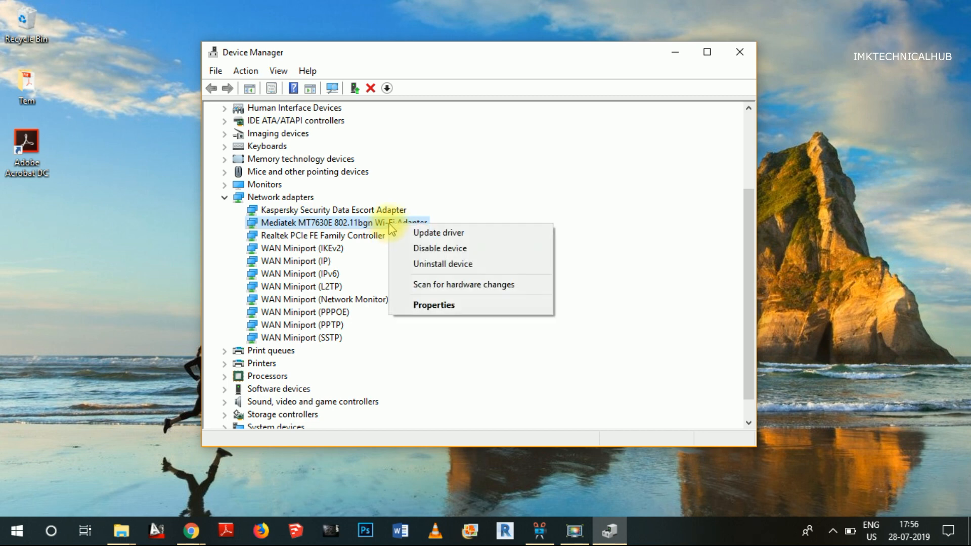
mouse_move(445, 234)
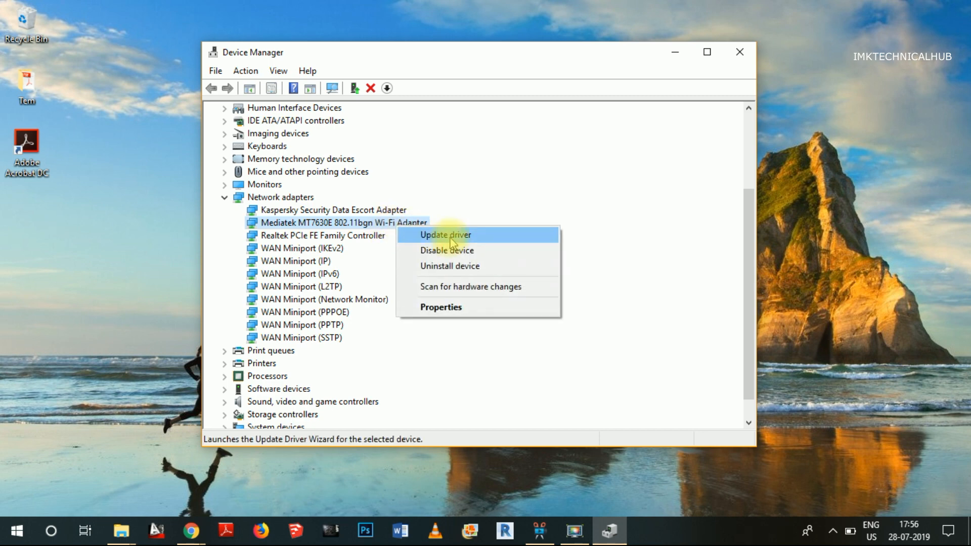
left_click(445, 234)
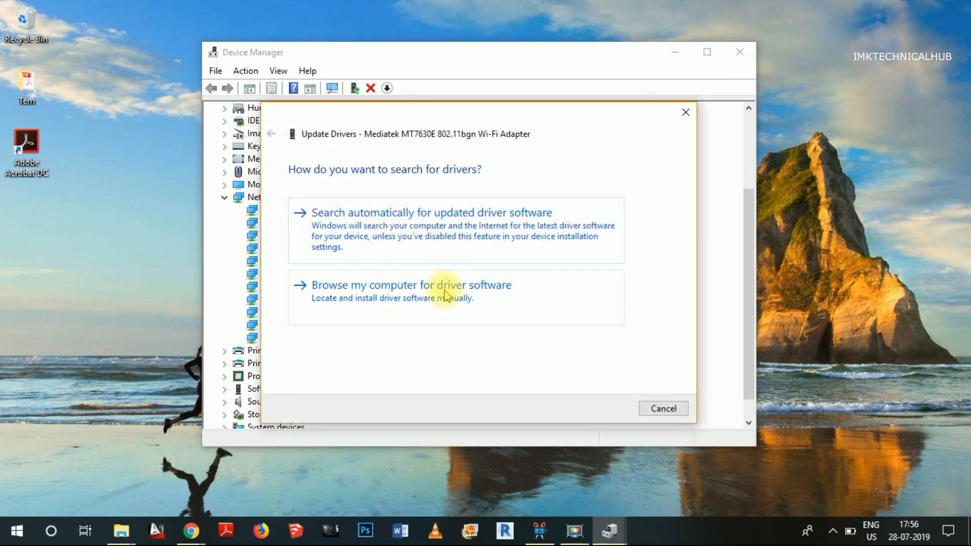
left_click(410, 285)
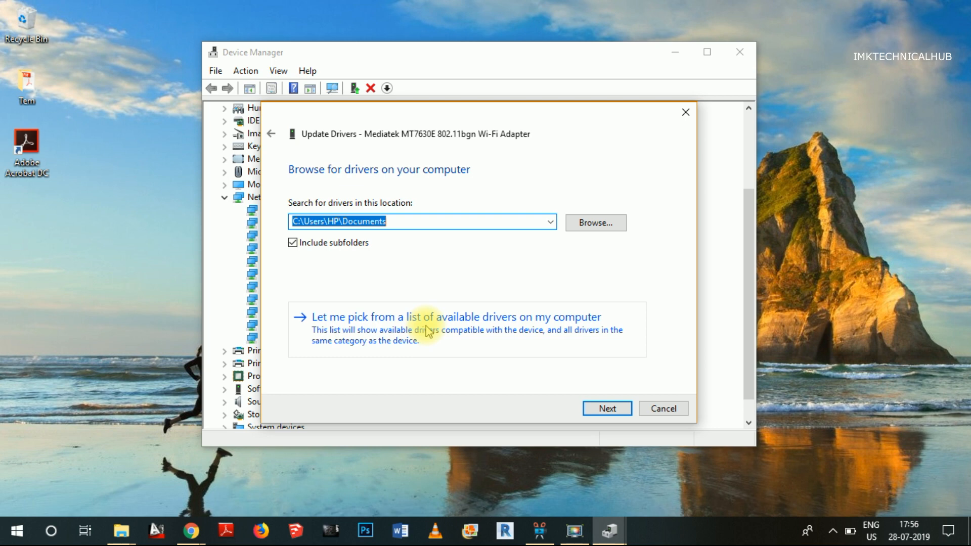
left_click(455, 316)
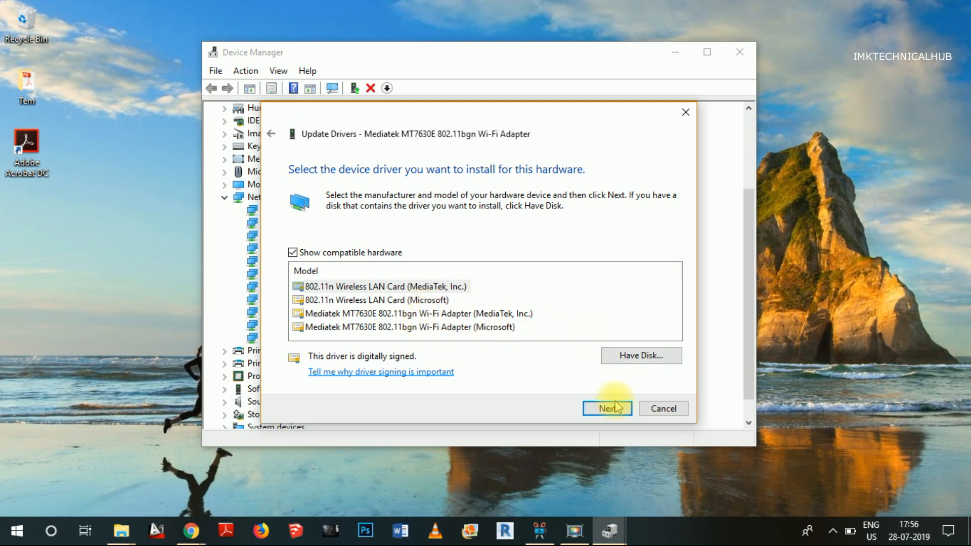
left_click(606, 408)
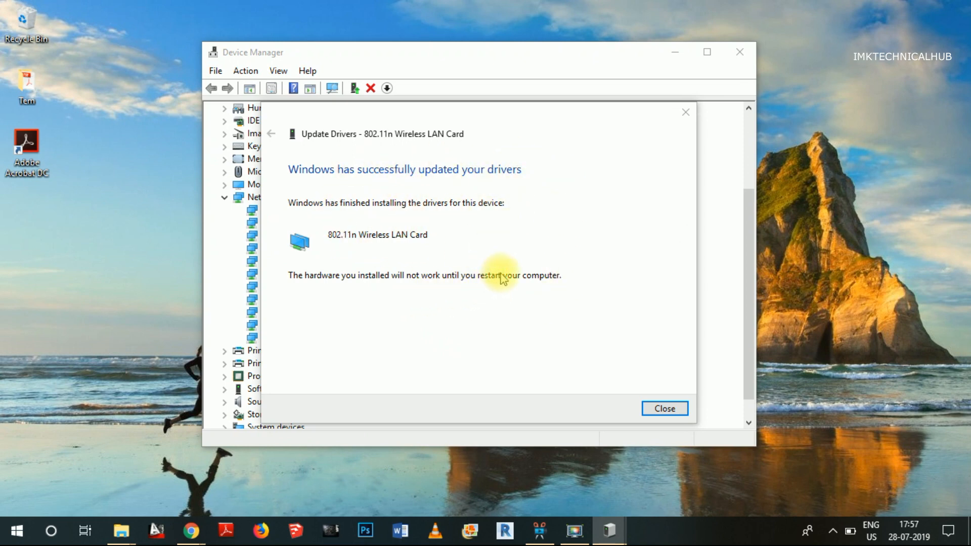
mouse_move(491, 327)
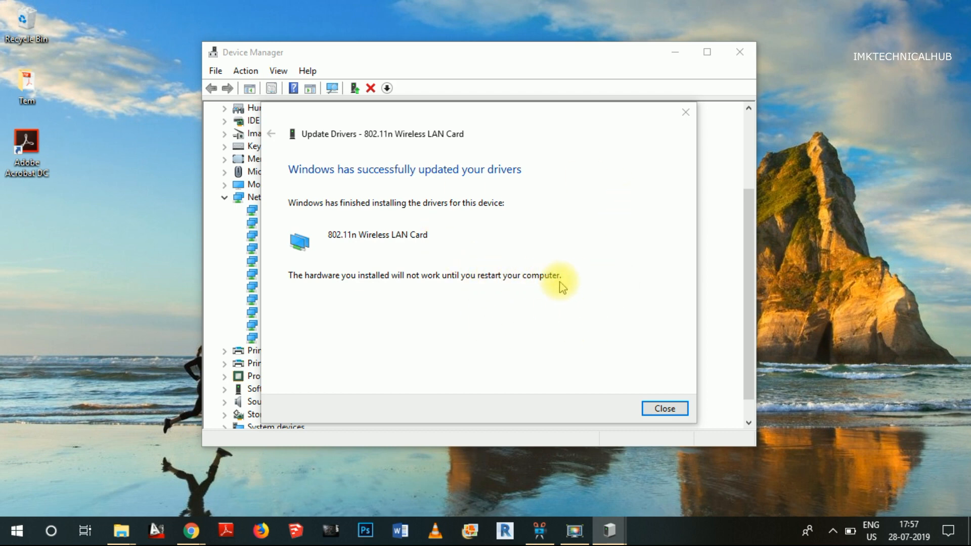
mouse_move(817, 534)
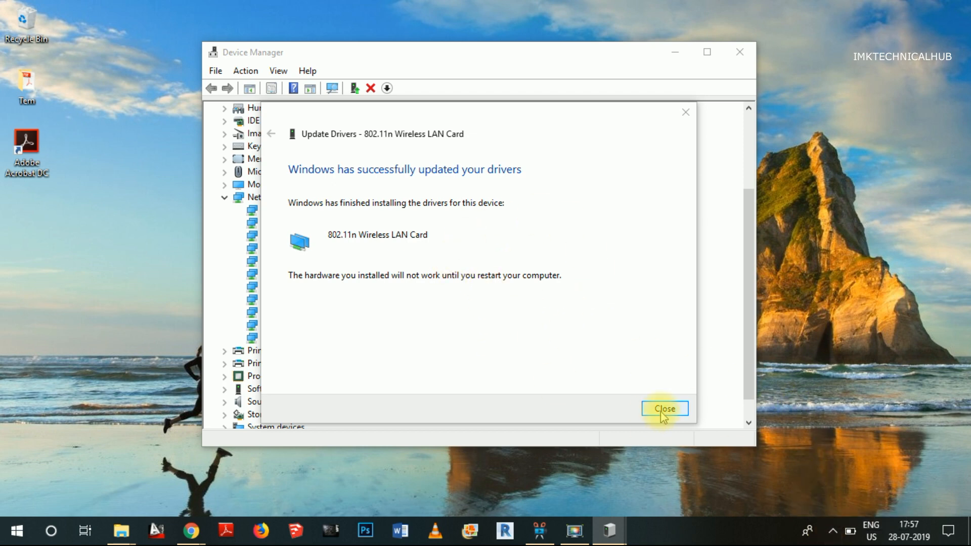
Step: Dismiss the driver update success page, decline the restart, and scroll the device list
left_click(664, 408)
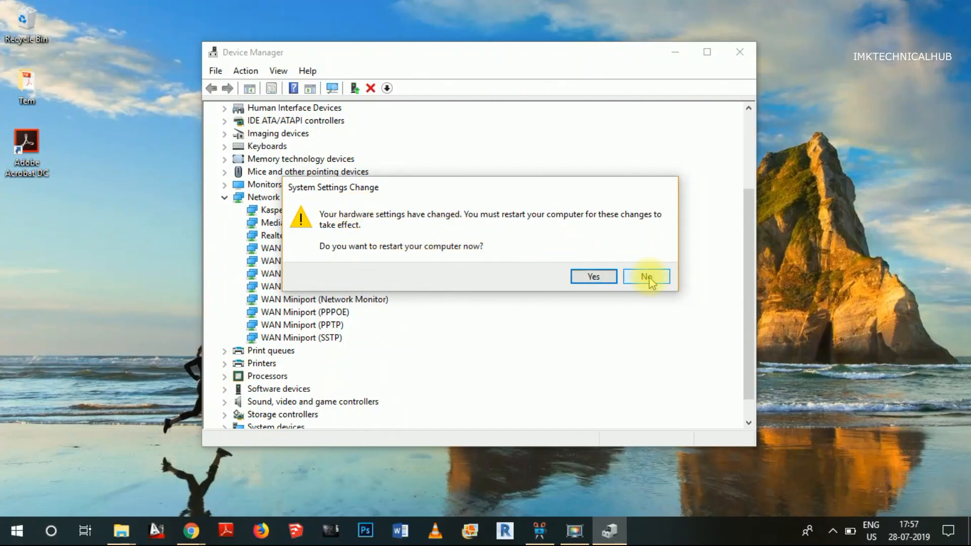
left_click(645, 276)
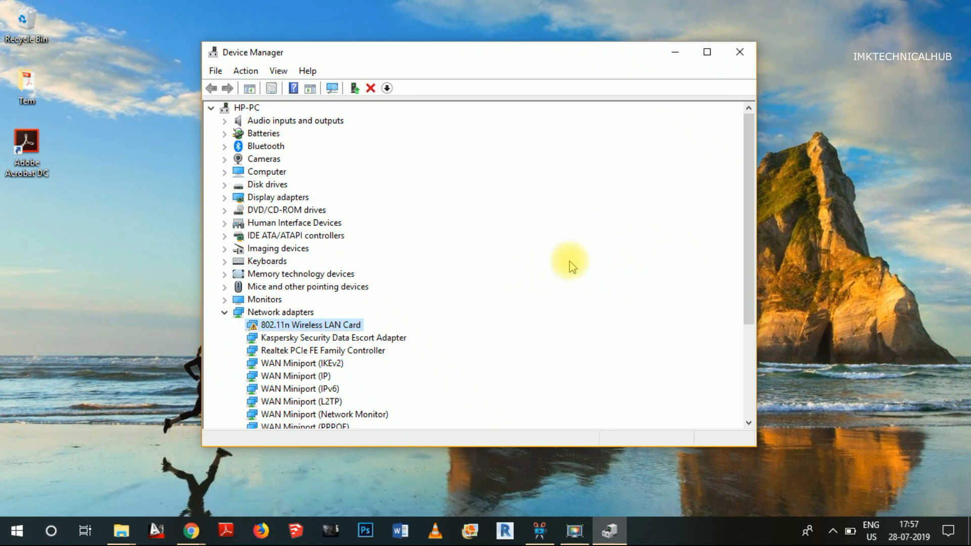
scroll("down", 3)
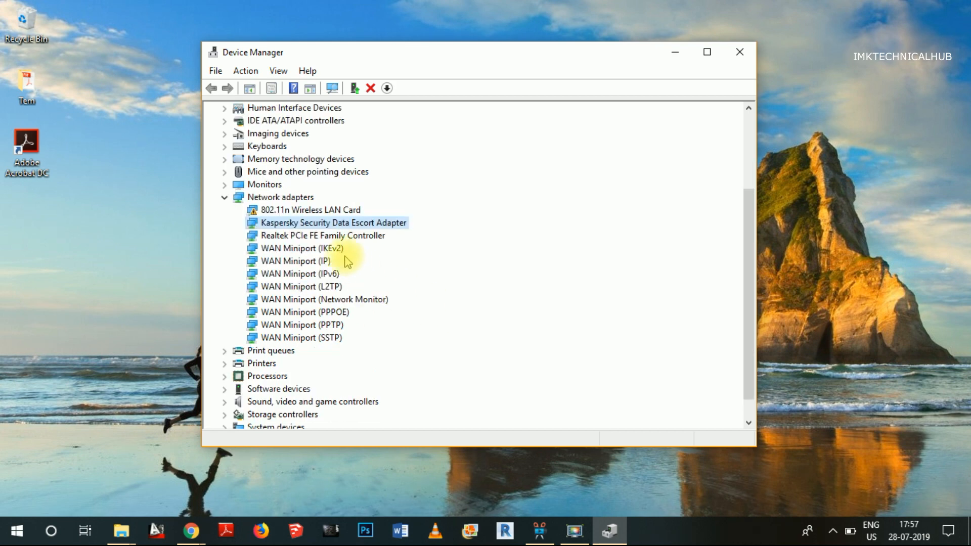
mouse_move(618, 108)
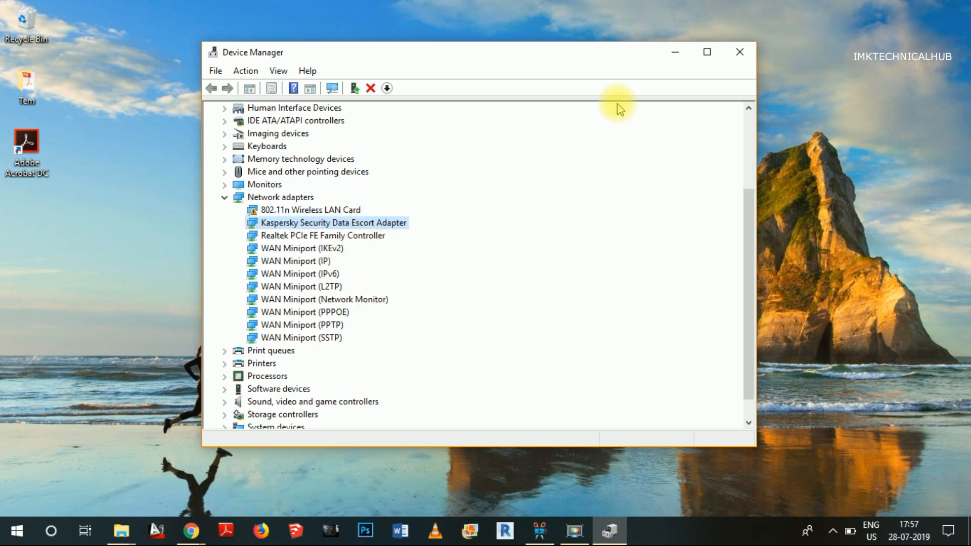
mouse_move(551, 200)
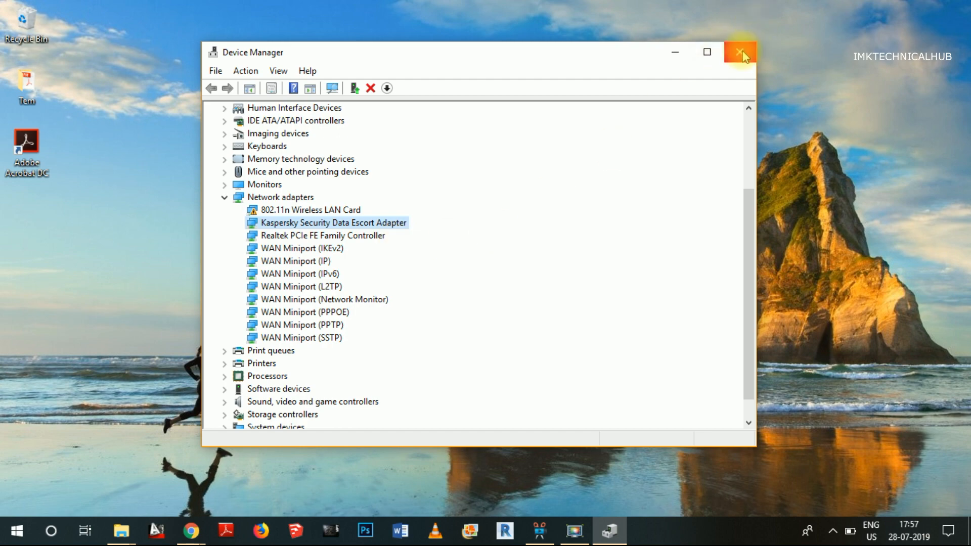
mouse_move(740, 52)
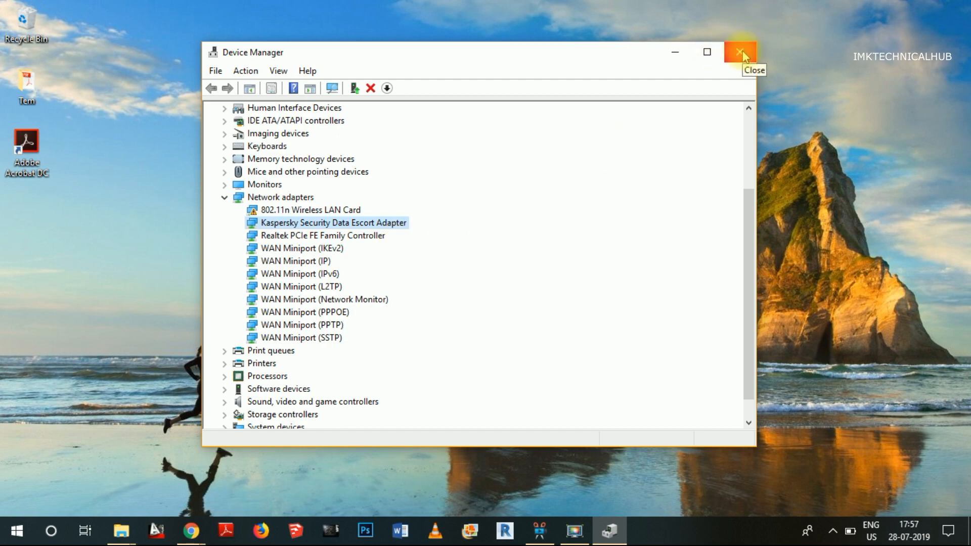
Step: Close Device Manager and expand the hidden system tray icons
left_click(740, 52)
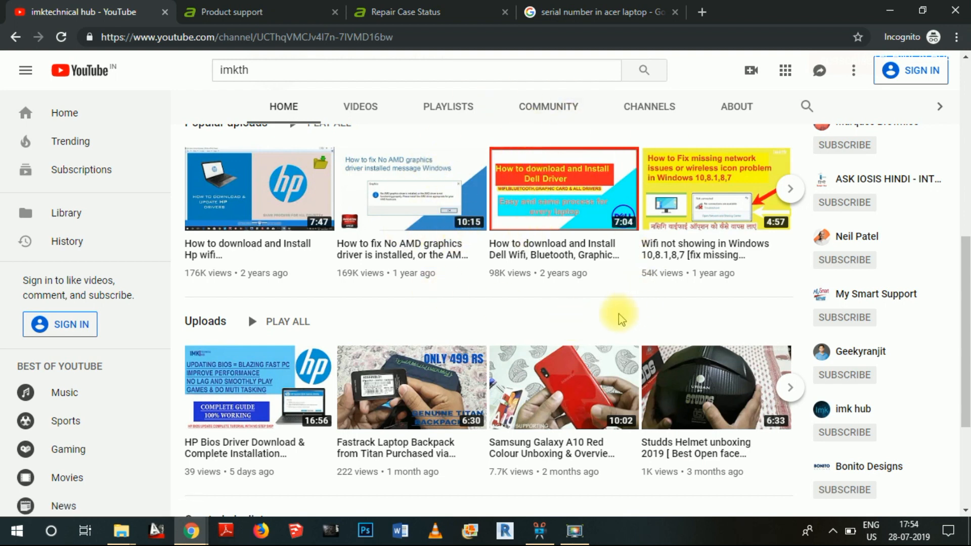
left_click(833, 530)
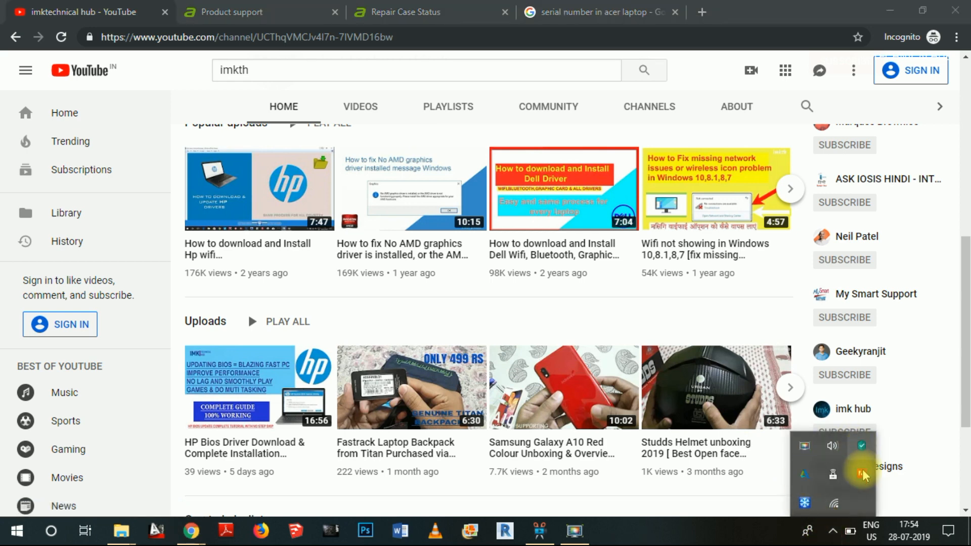
mouse_move(835, 504)
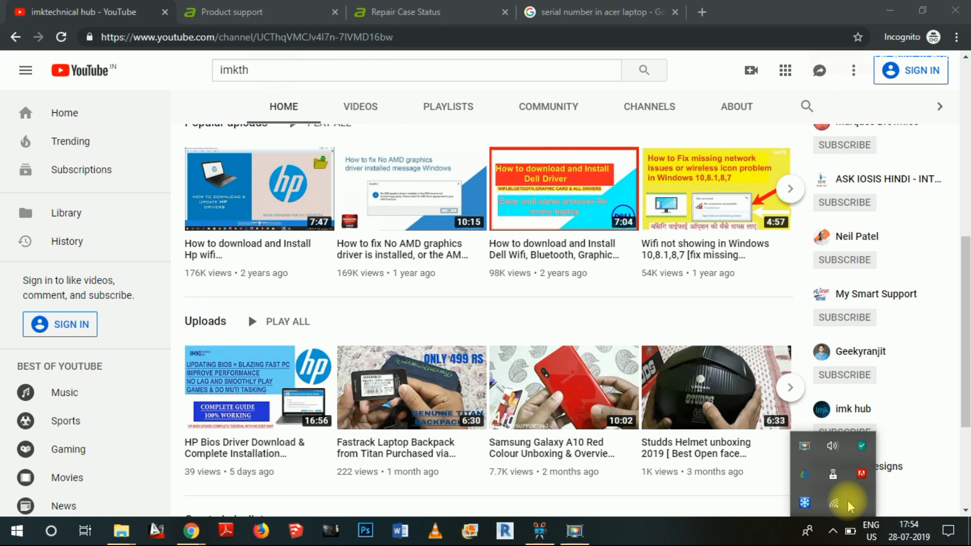
mouse_move(838, 502)
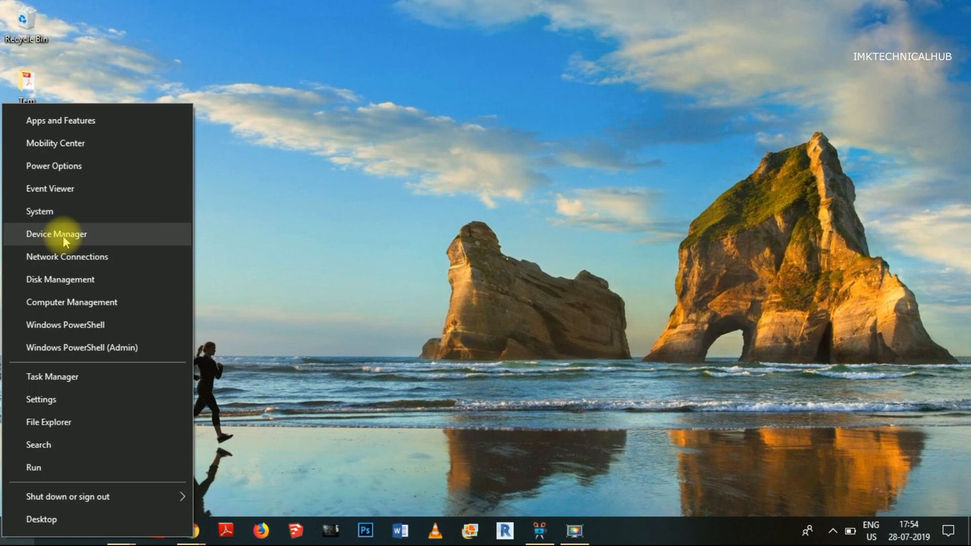
Step: Reopen Device Manager from the Win+X menu and show the Mediatek adapter's context menu
left_click(56, 234)
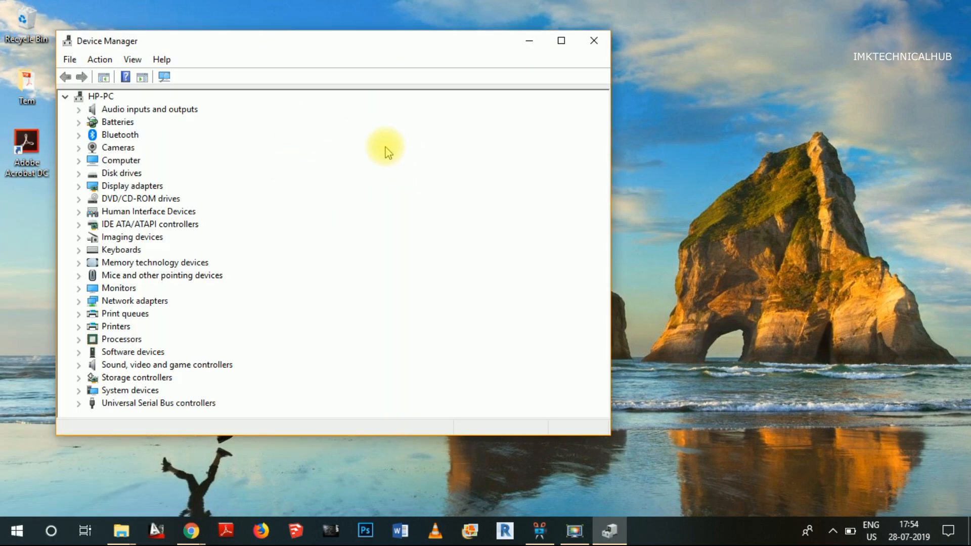
right_click(334, 223)
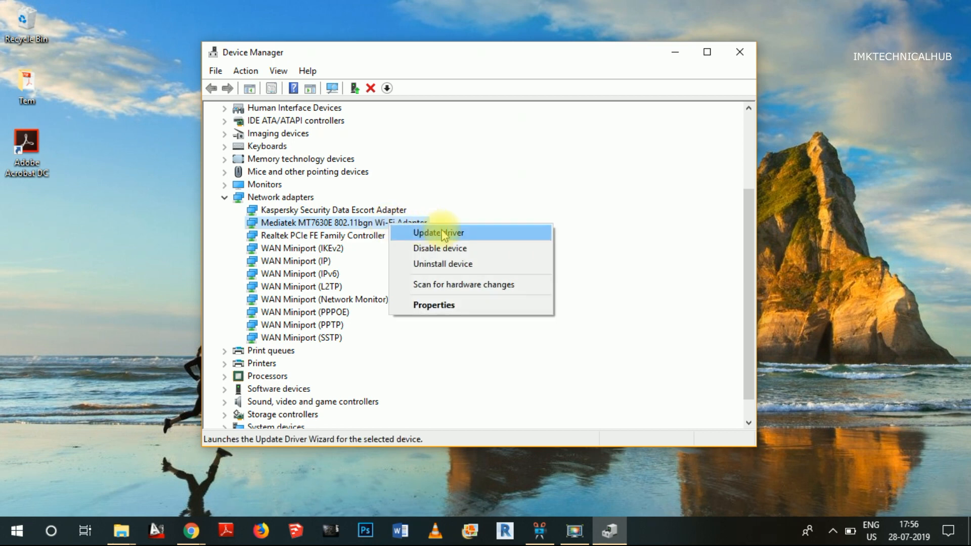
mouse_move(442, 264)
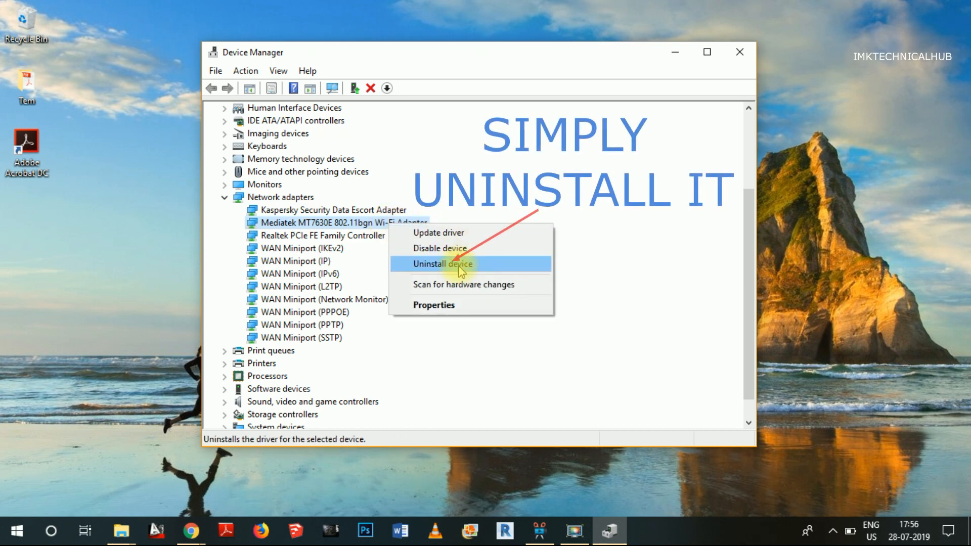
mouse_move(461, 251)
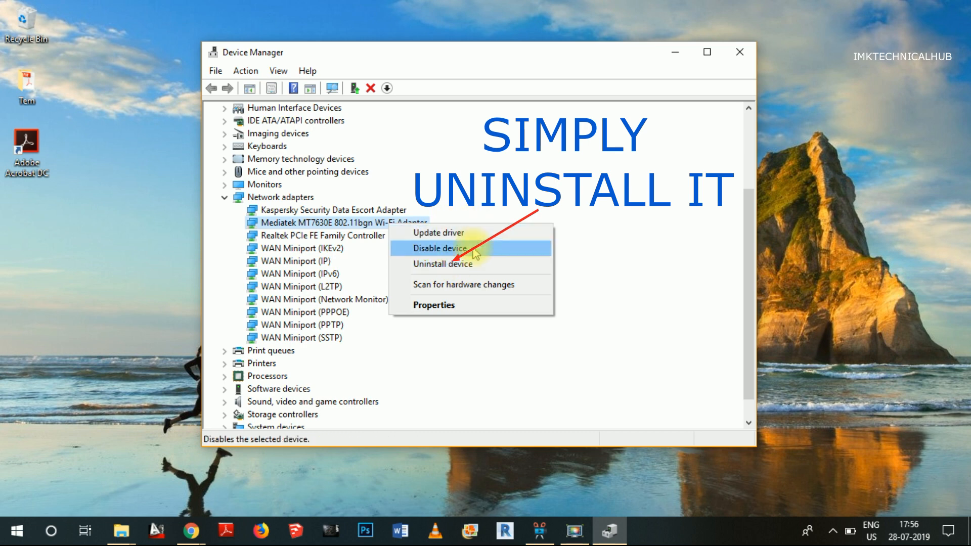
mouse_move(443, 264)
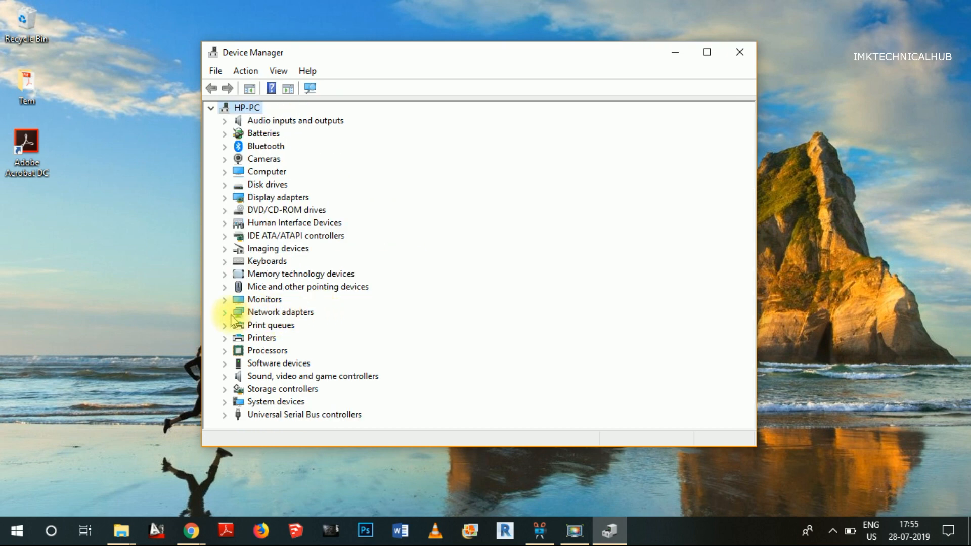
Step: Expand Network adapters and select the Mediatek Wi-Fi adapter, then the Kaspersky adapter
left_click(279, 312)
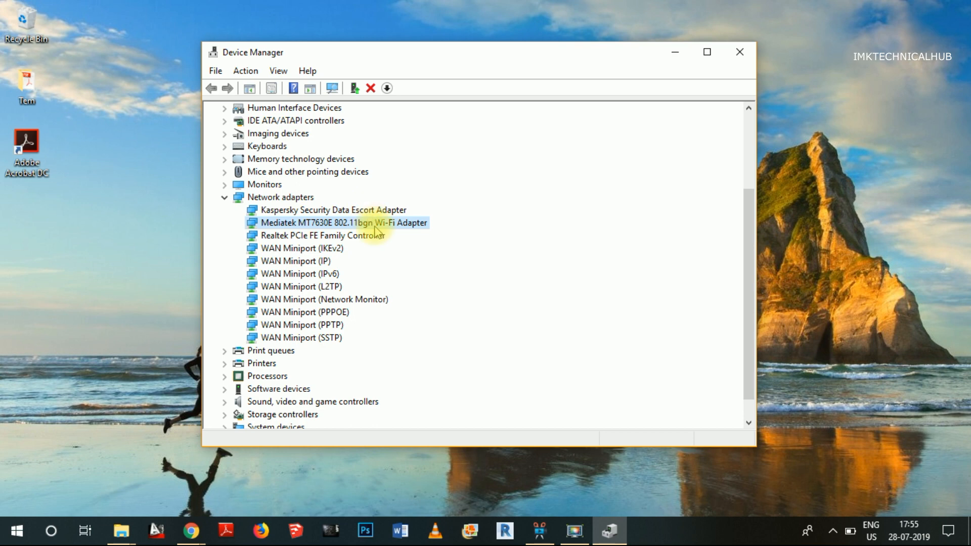
left_click(331, 210)
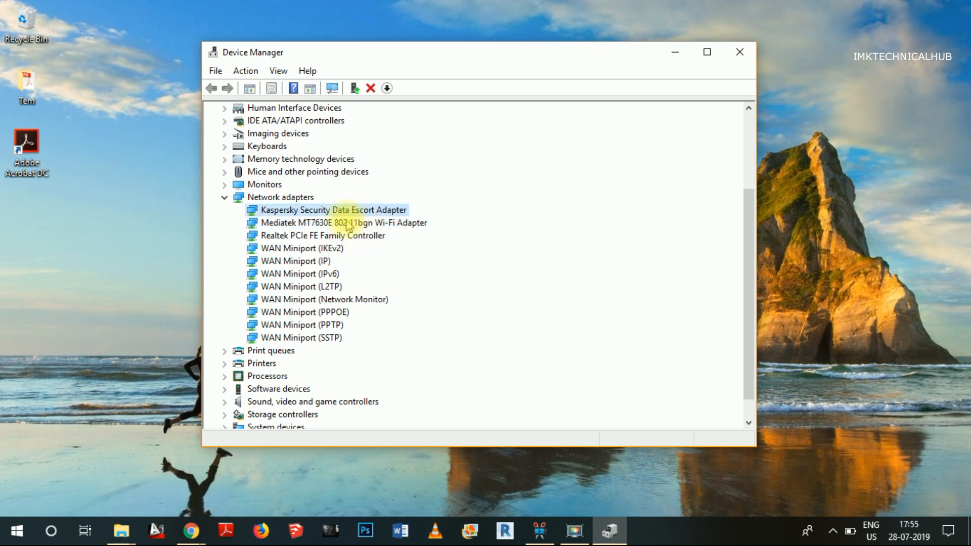
left_click(343, 222)
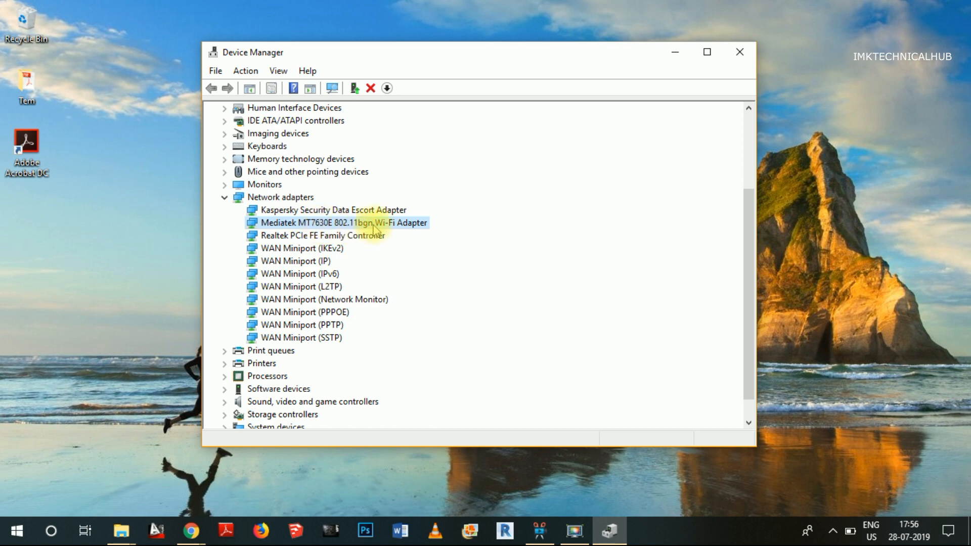
mouse_move(401, 237)
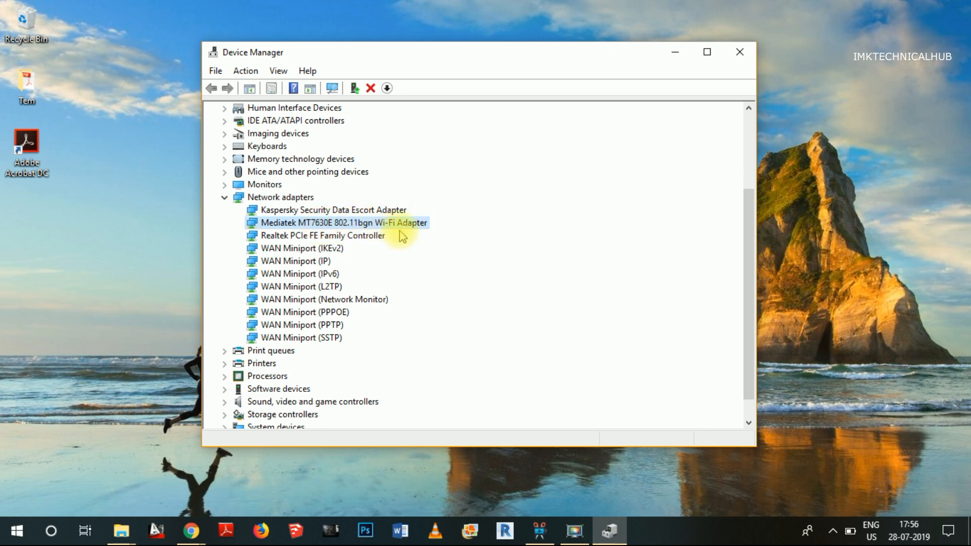